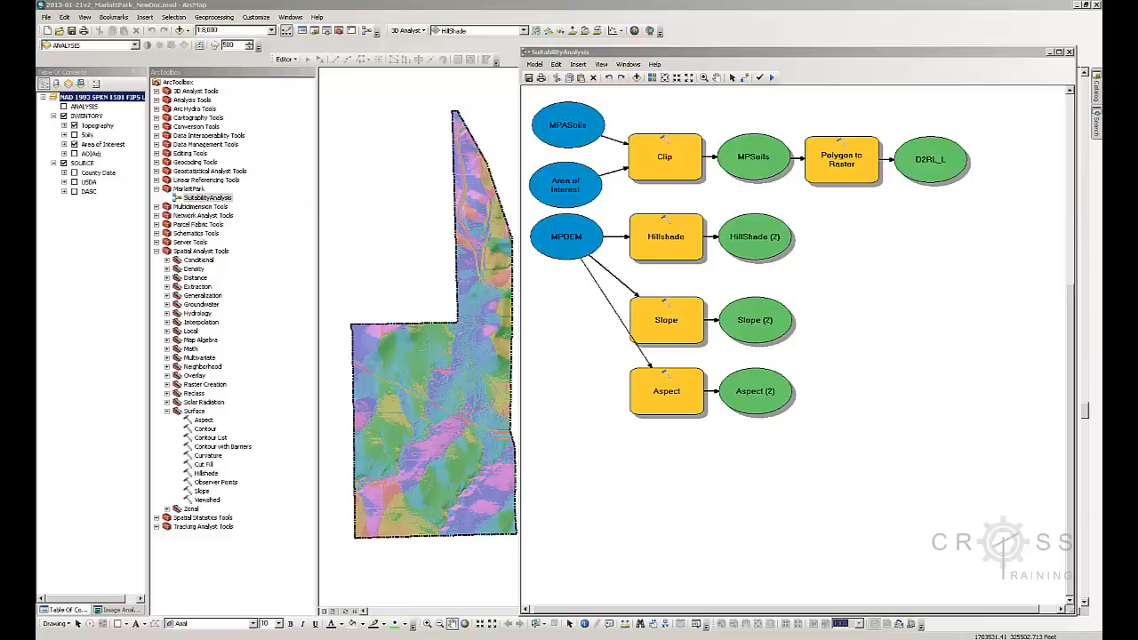
mouse_move(674, 365)
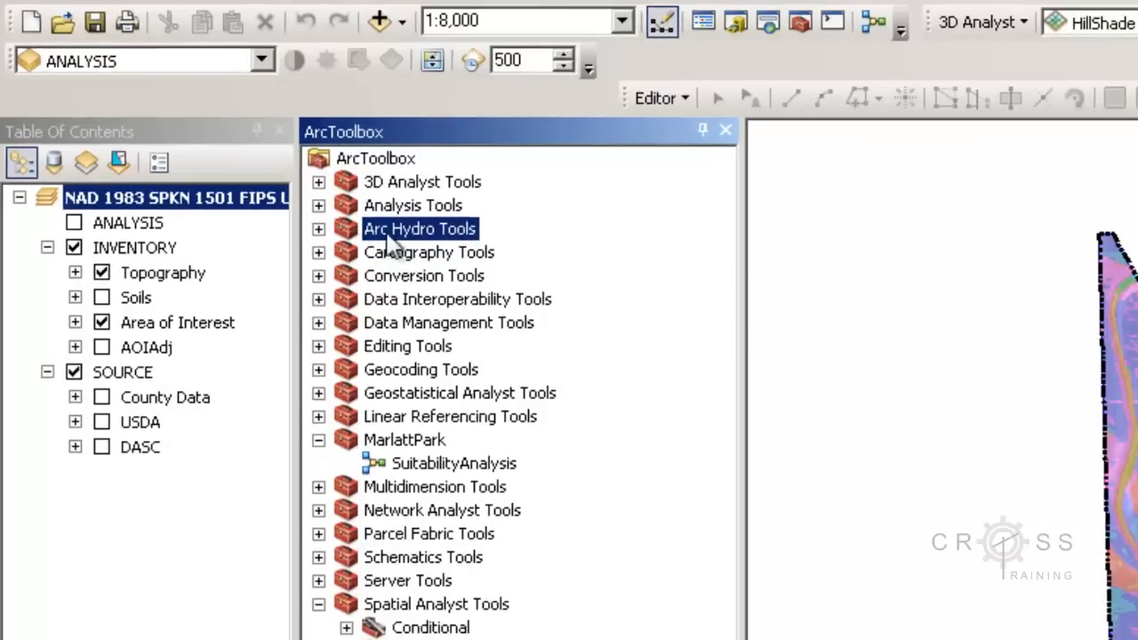
Show a toolset's context menu, then the ArcToolbox root menu with Add Toolbox.
click(375, 158)
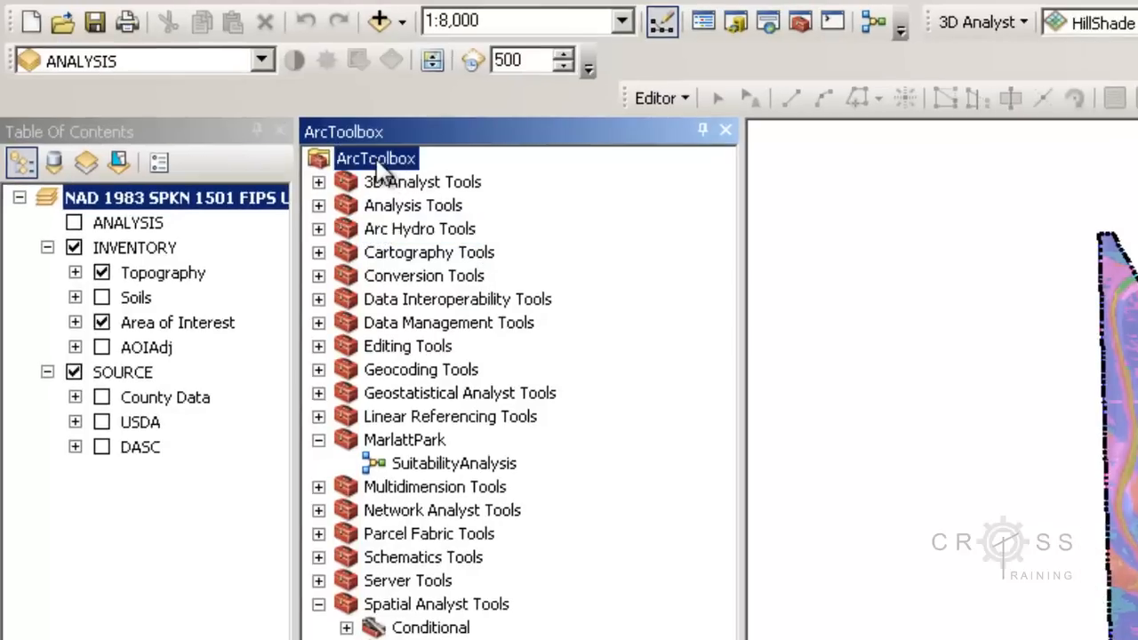
right_click(375, 158)
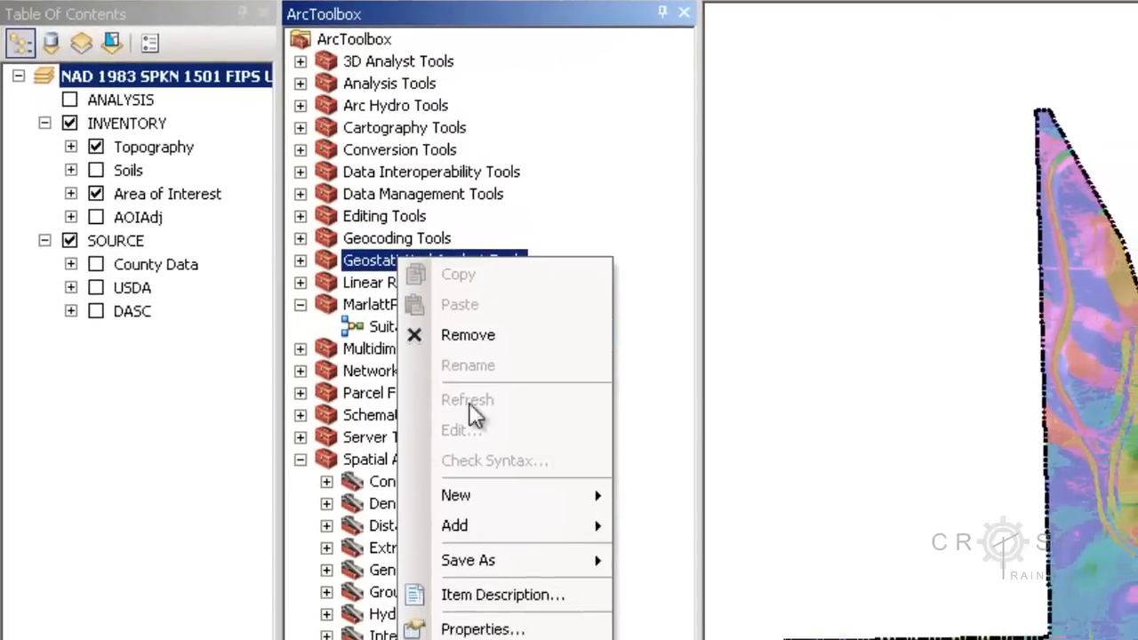
mouse_move(472, 525)
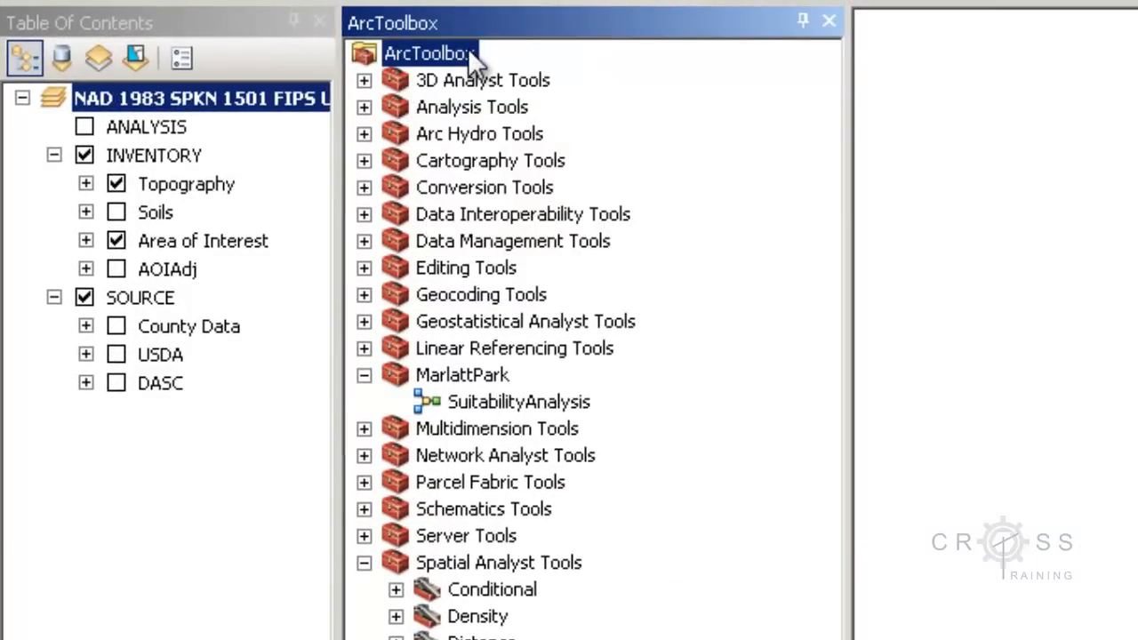
right_click(429, 52)
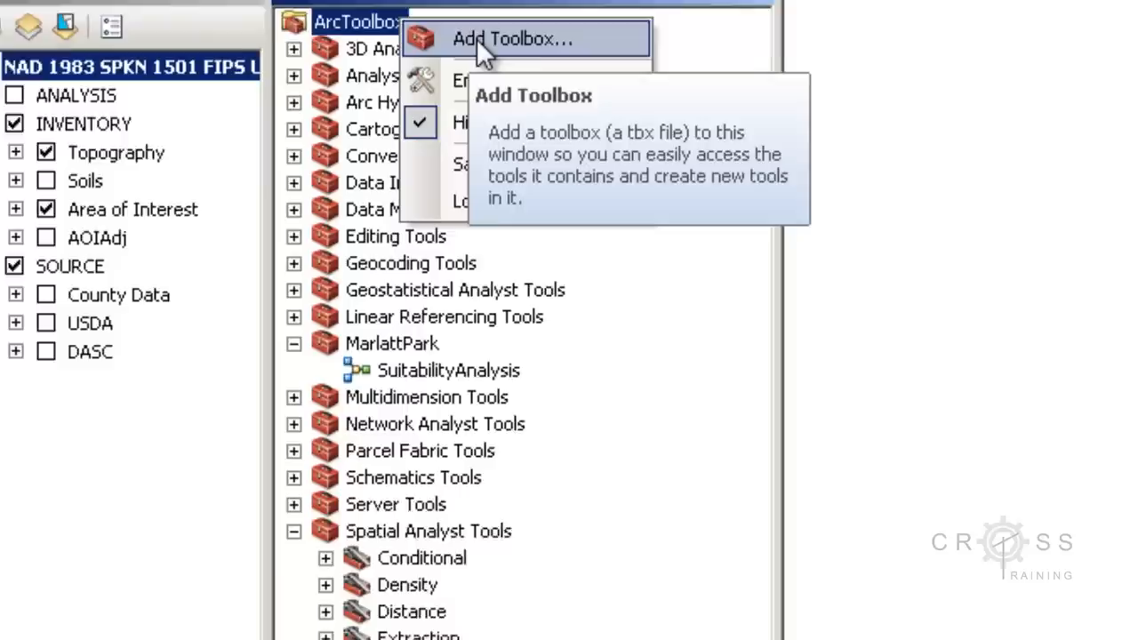
Start Add Toolbox and check the Program Files > ArcGIS > Desktop10.1 > ArcToolbox > Toolboxes path.
click(514, 39)
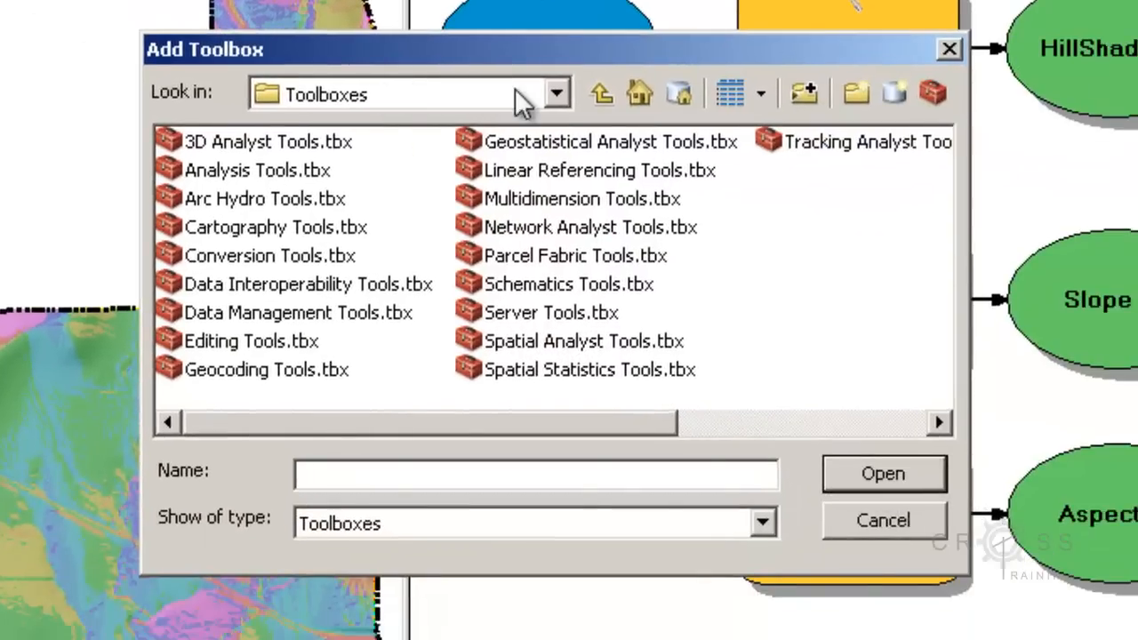
click(555, 92)
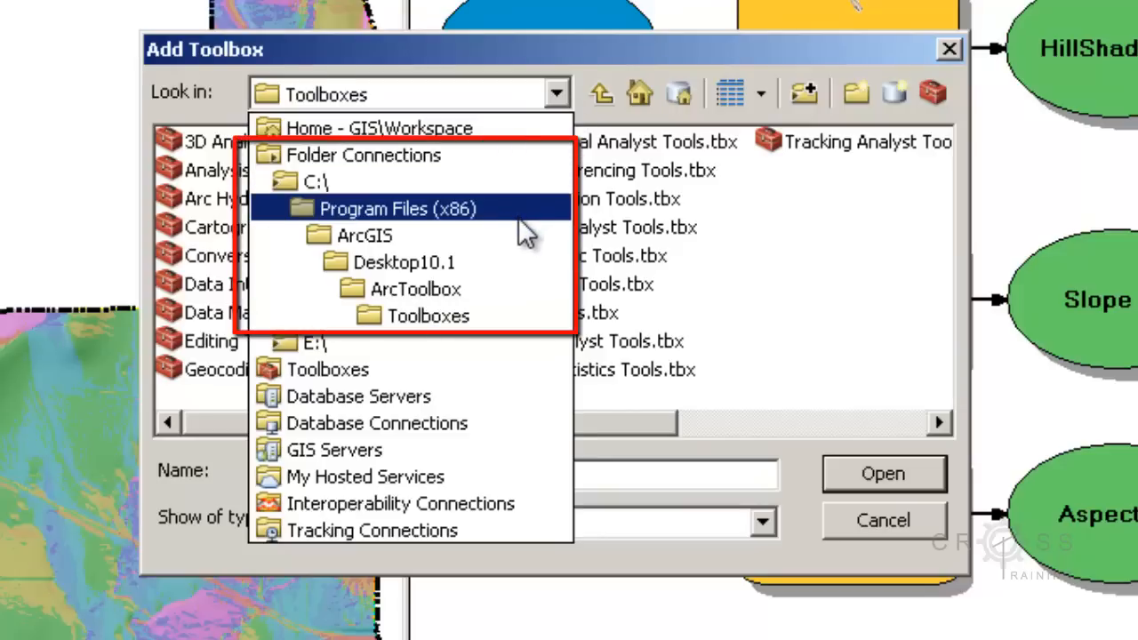
click(364, 234)
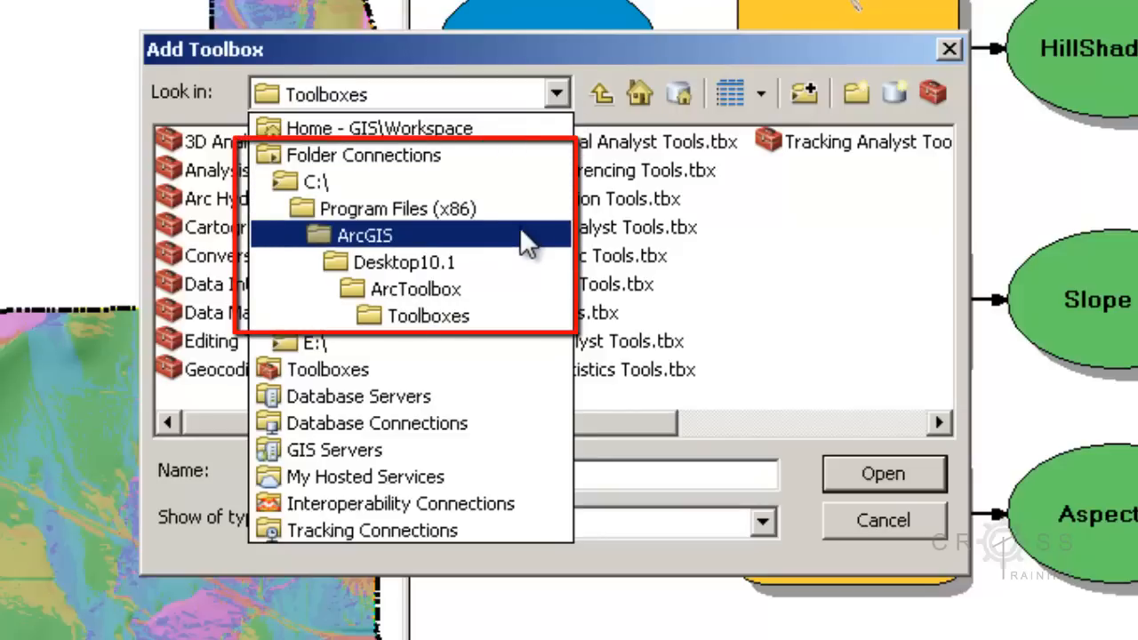
click(403, 262)
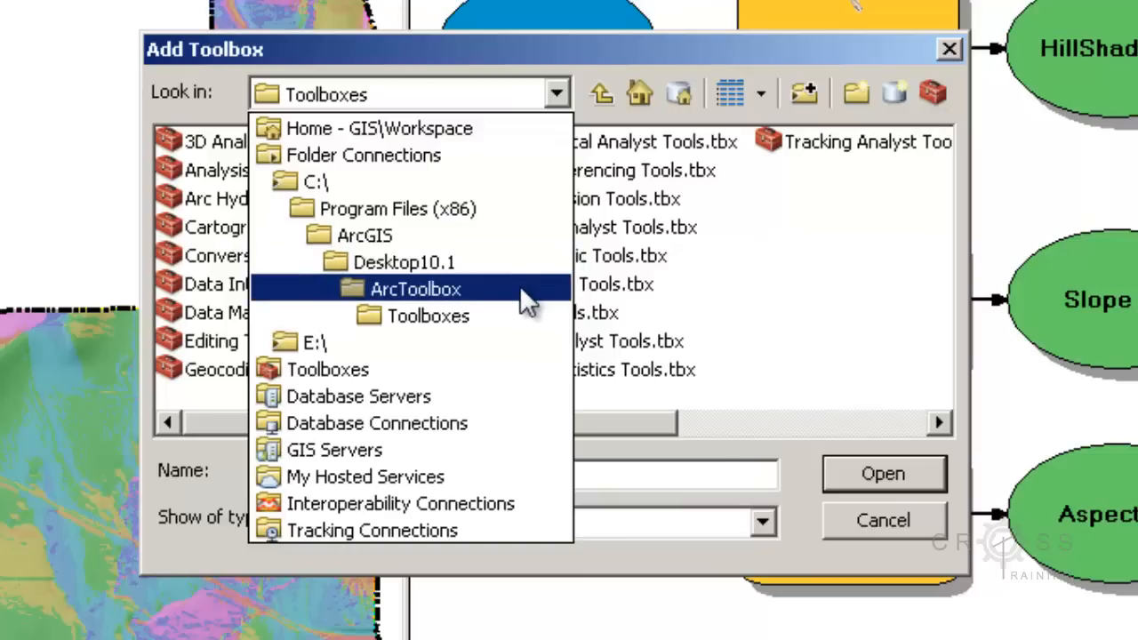
click(428, 316)
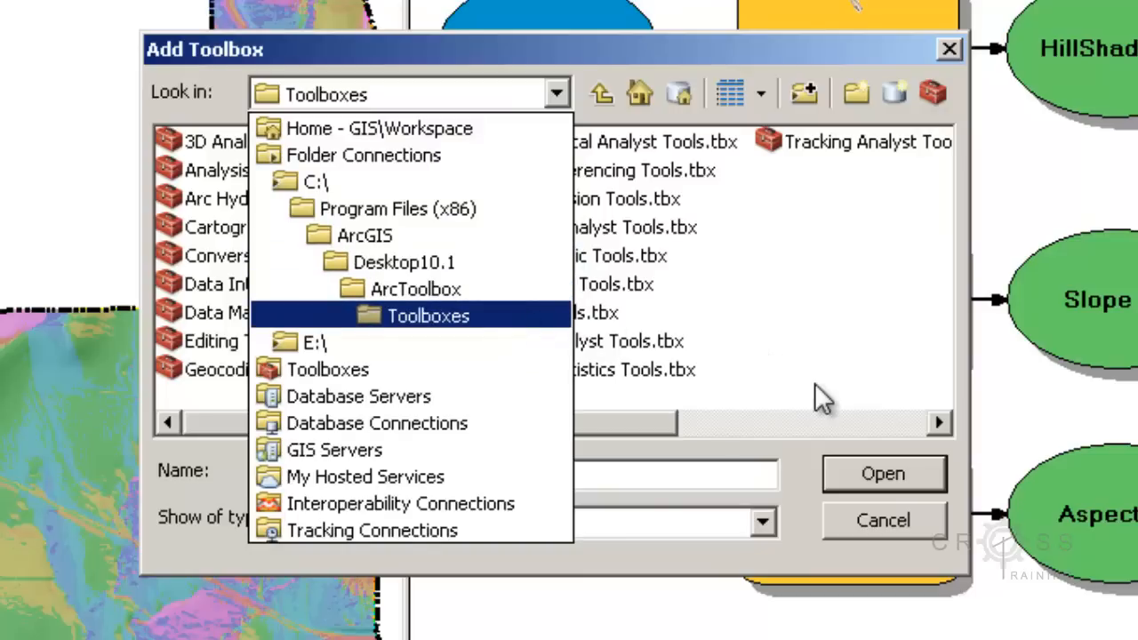
click(427, 315)
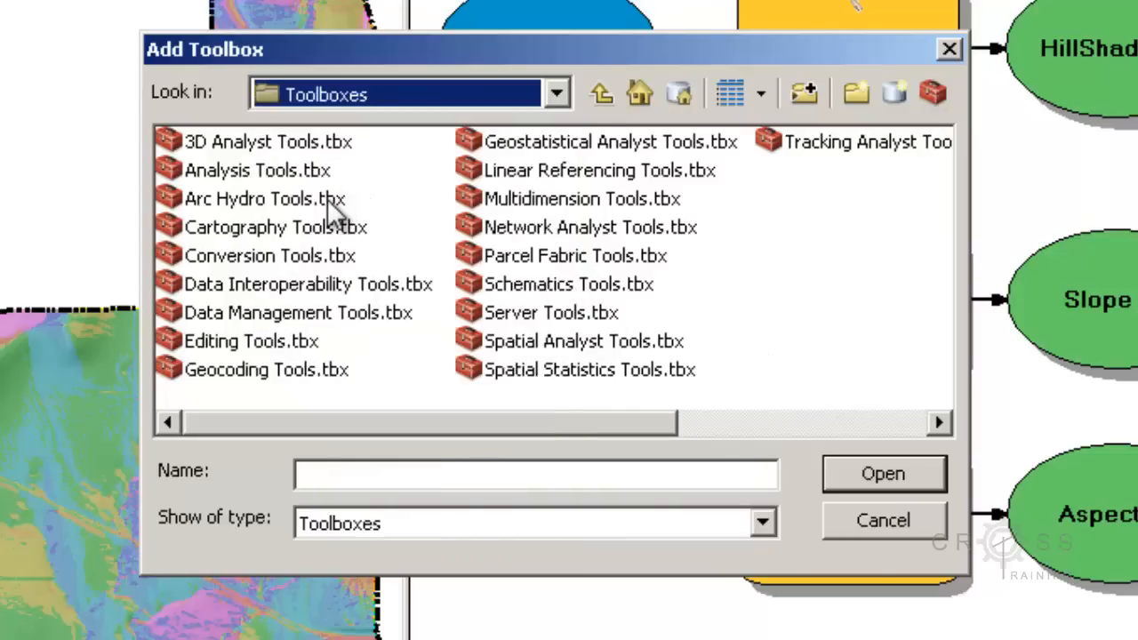
Select Arc Hydro Tools.tbx, recheck the Look in path, then cancel without adding it.
click(265, 198)
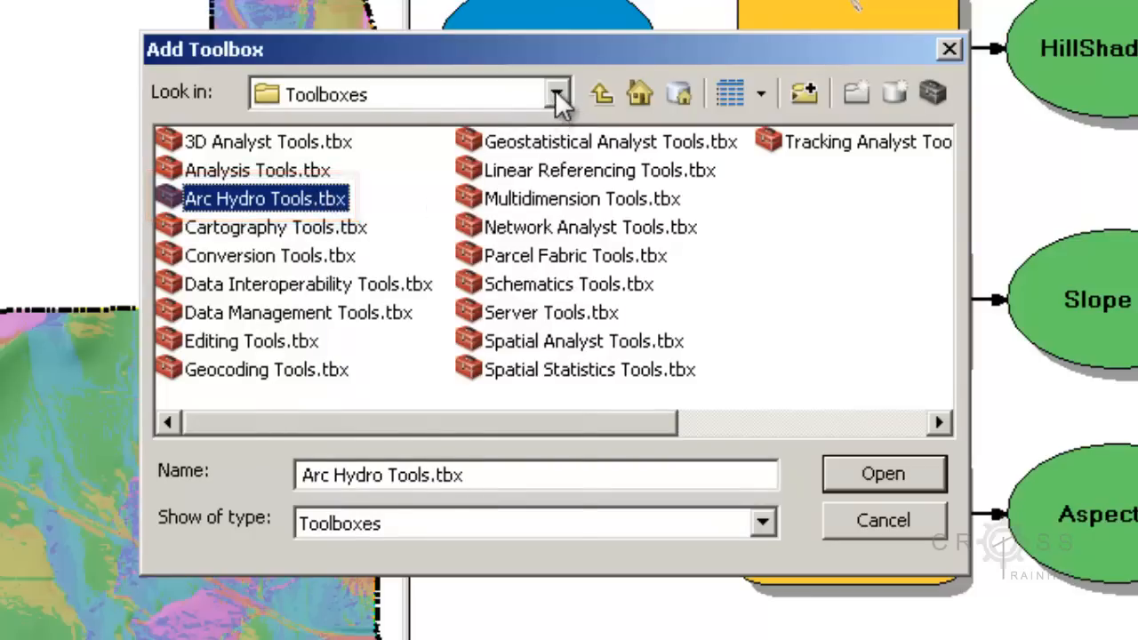
click(555, 94)
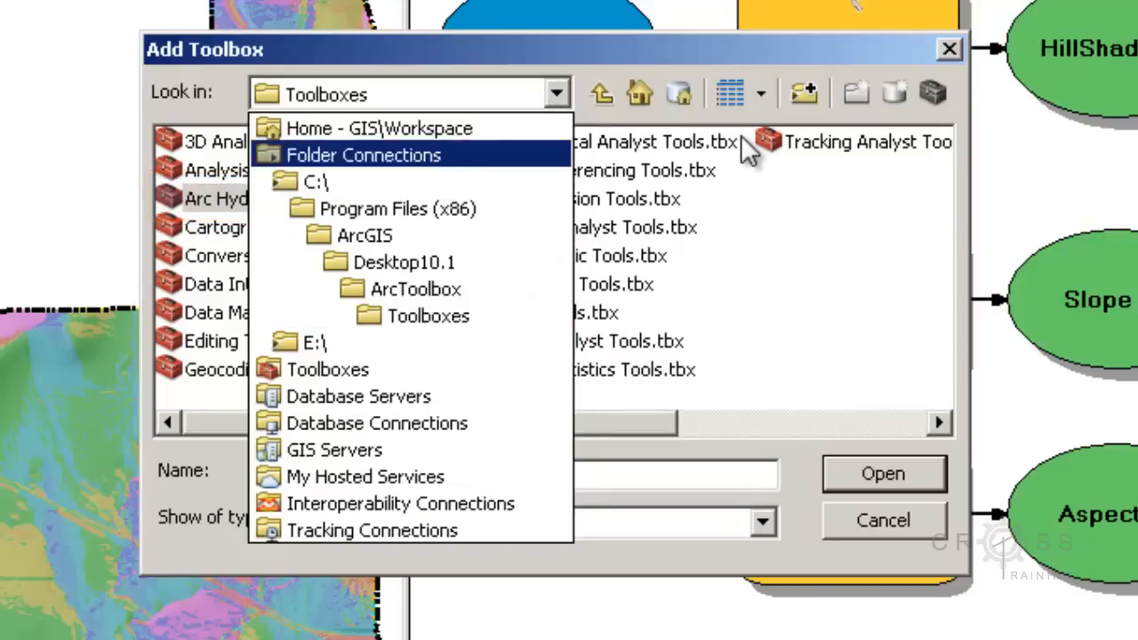
mouse_move(783, 62)
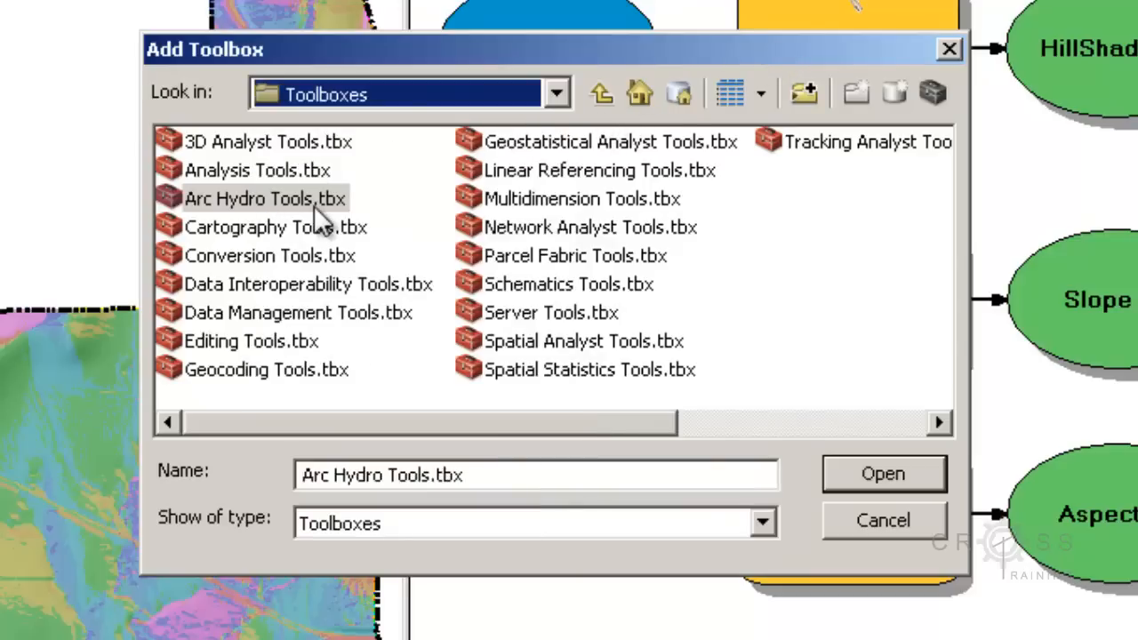
mouse_move(579, 116)
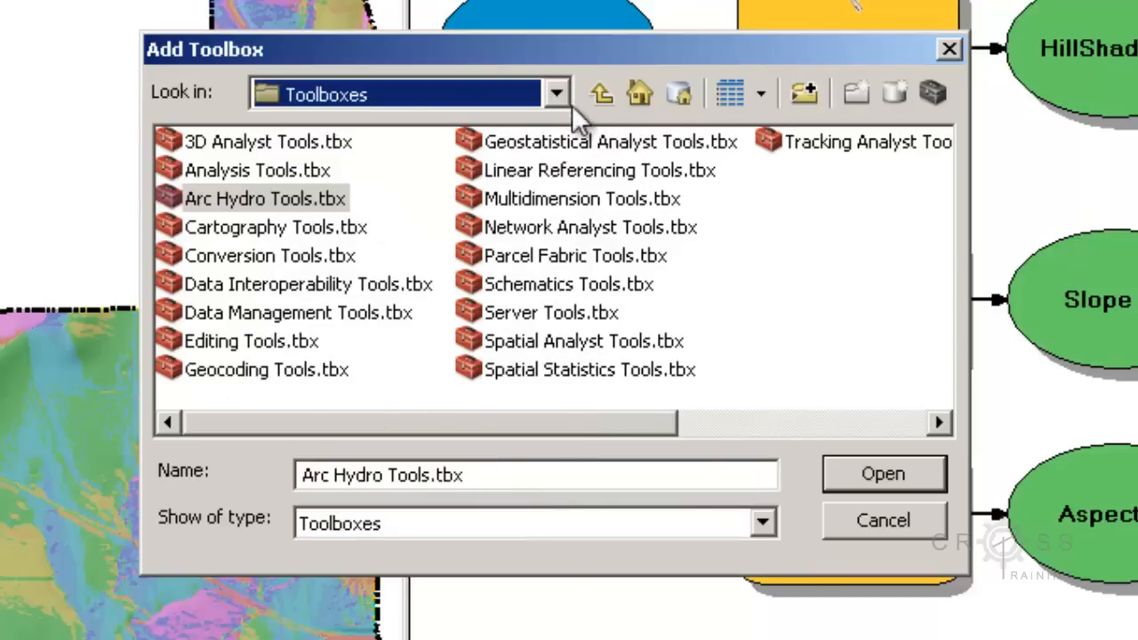
click(556, 93)
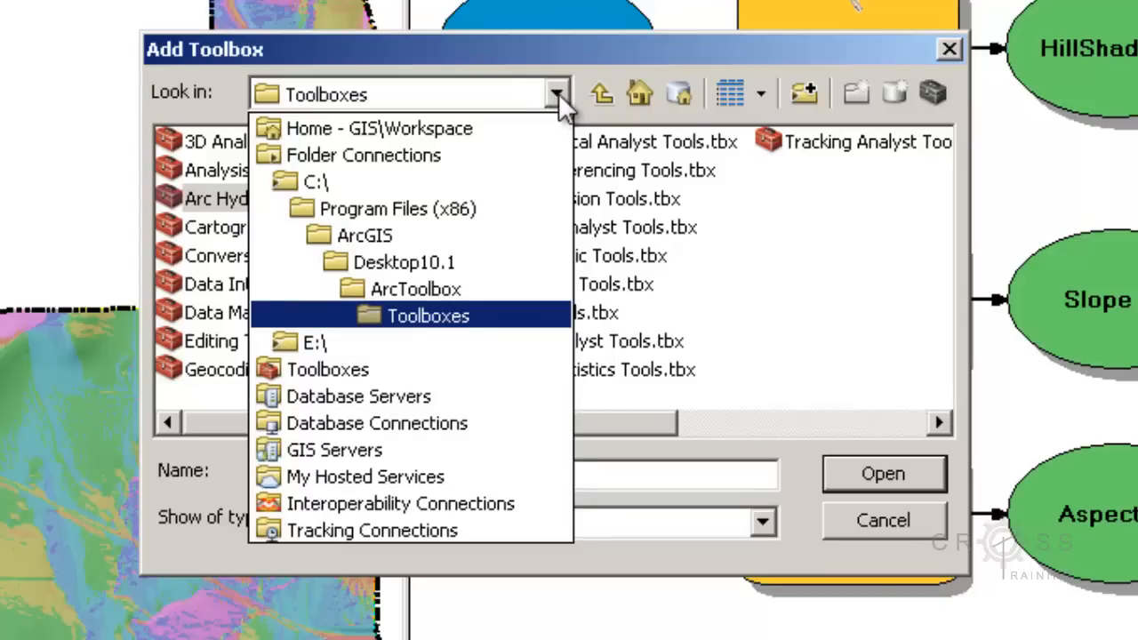
click(409, 315)
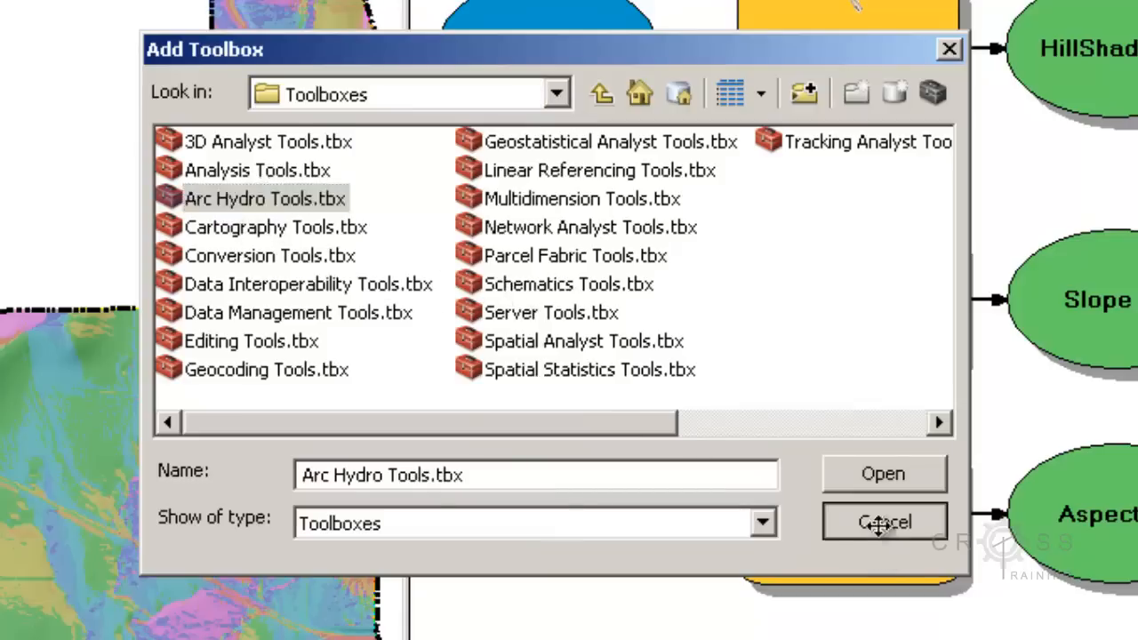
click(884, 522)
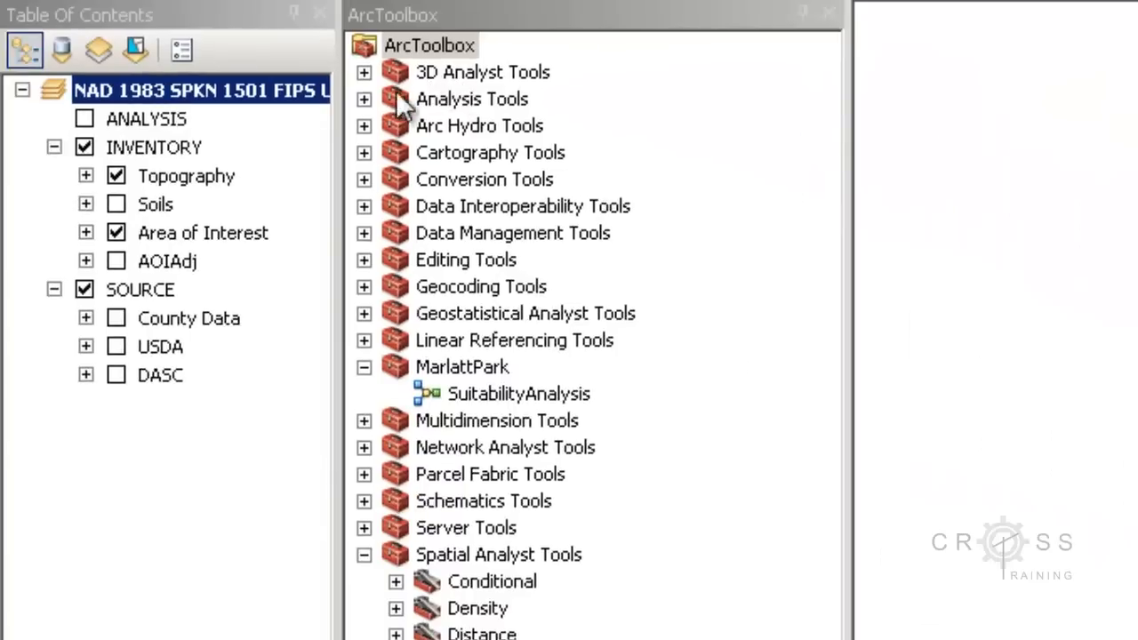